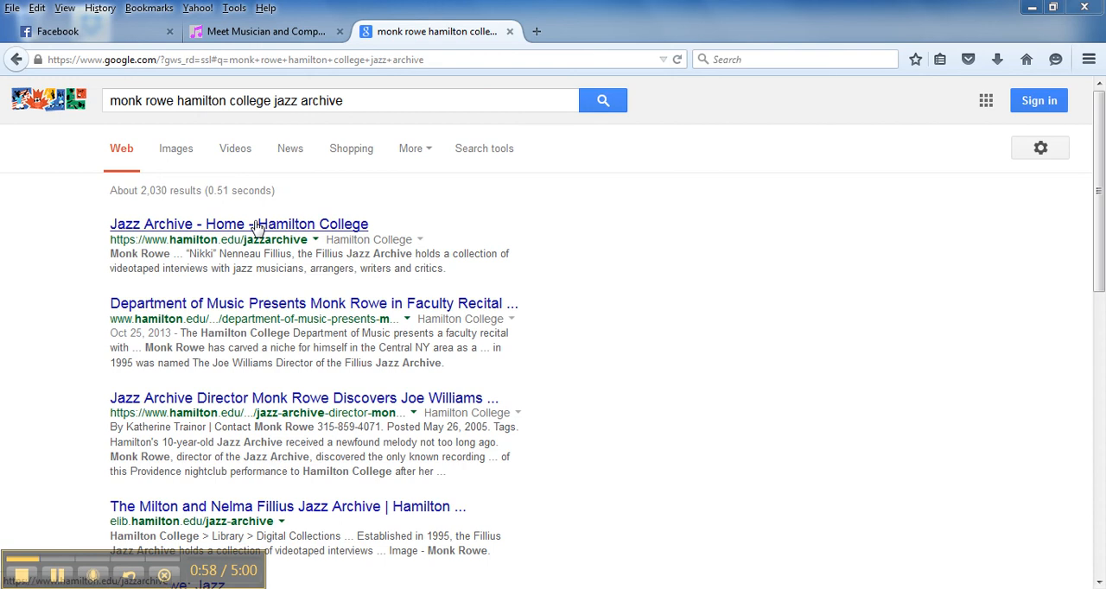
Open the 'Jazz Archive - Home - Hamilton College' result and scroll to the interviews access information
{"action": "left_click", "coordinate": [239, 224]}
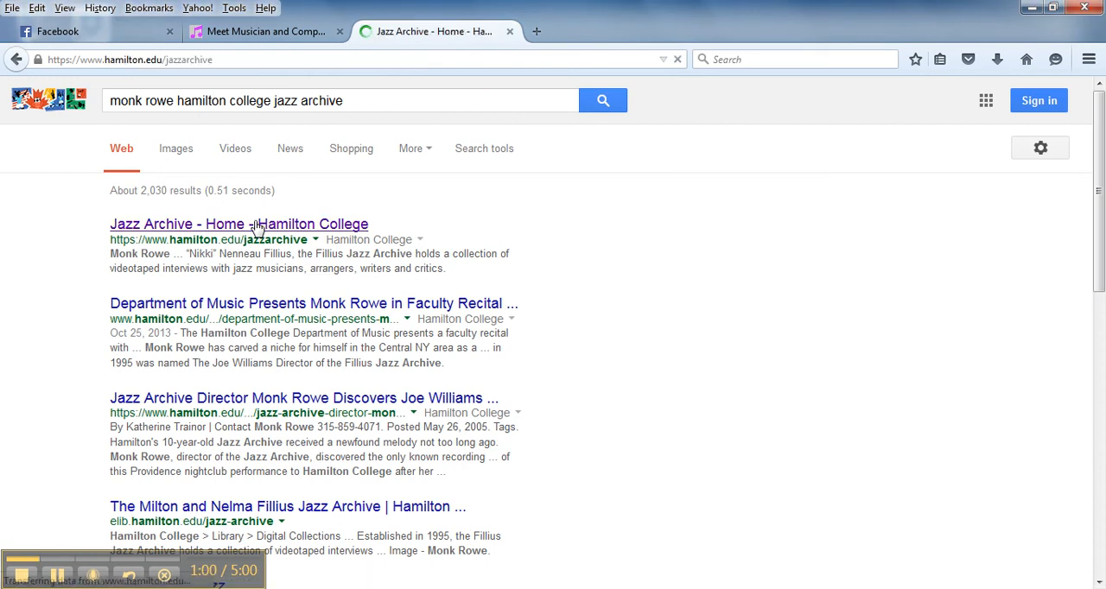
{"action": "left_click", "coordinate": [240, 224]}
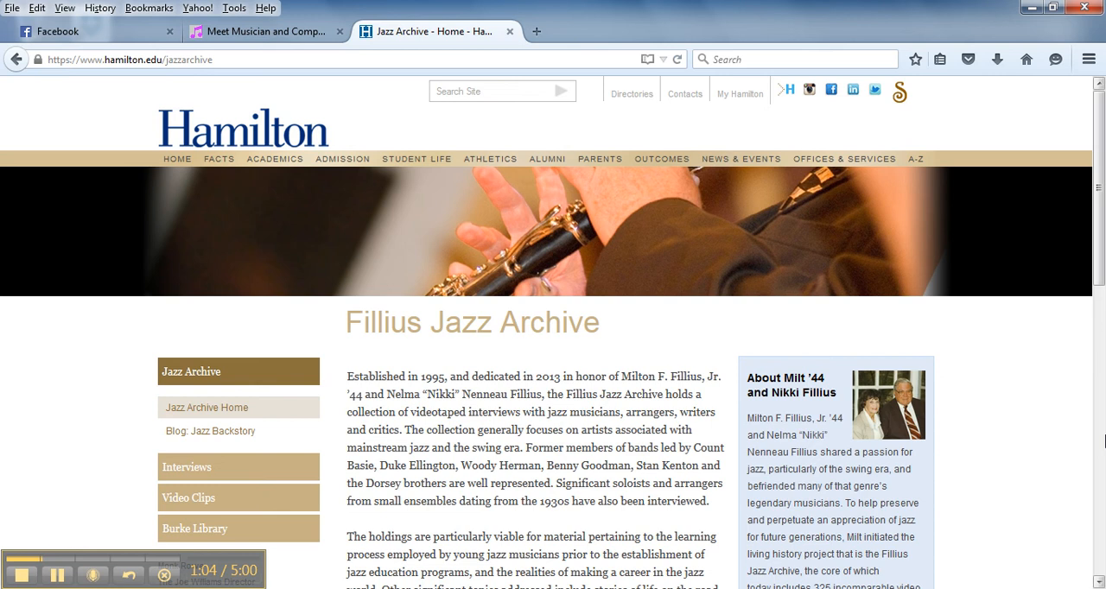
{"action": "scroll", "scroll_direction": "down", "scroll_amount": 3}
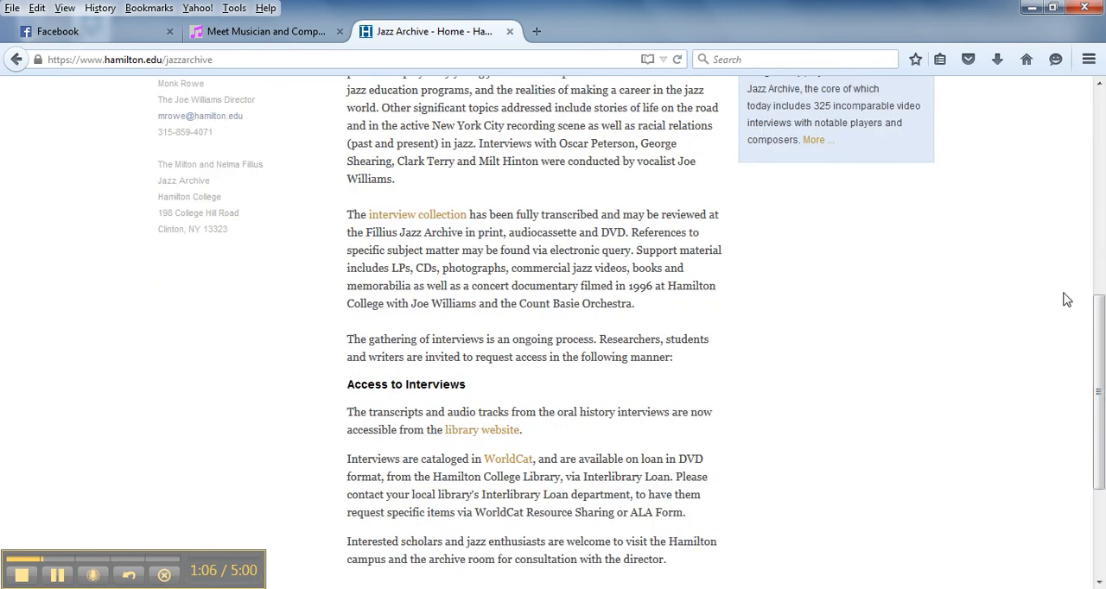
{"action": "mouse_move", "coordinate": [185, 84]}
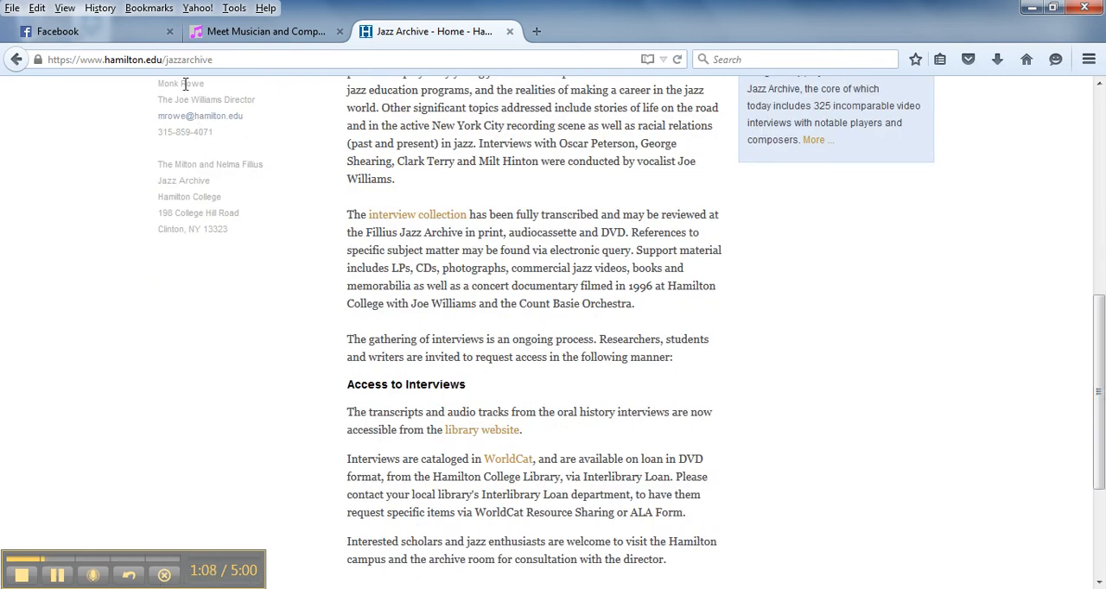
{"action": "mouse_move", "coordinate": [153, 76]}
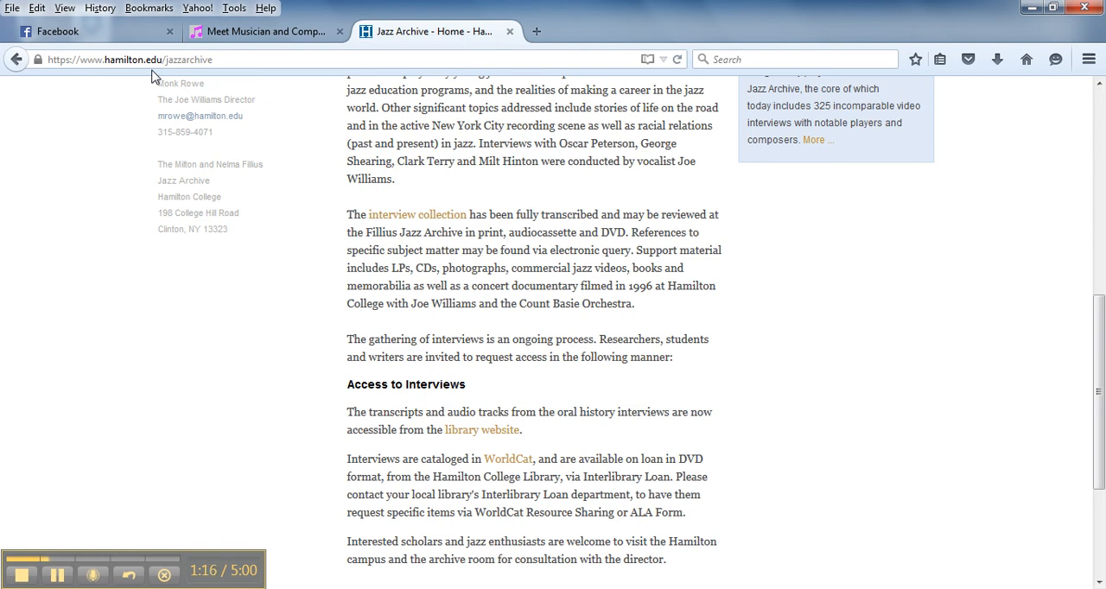
{"action": "mouse_move", "coordinate": [365, 158]}
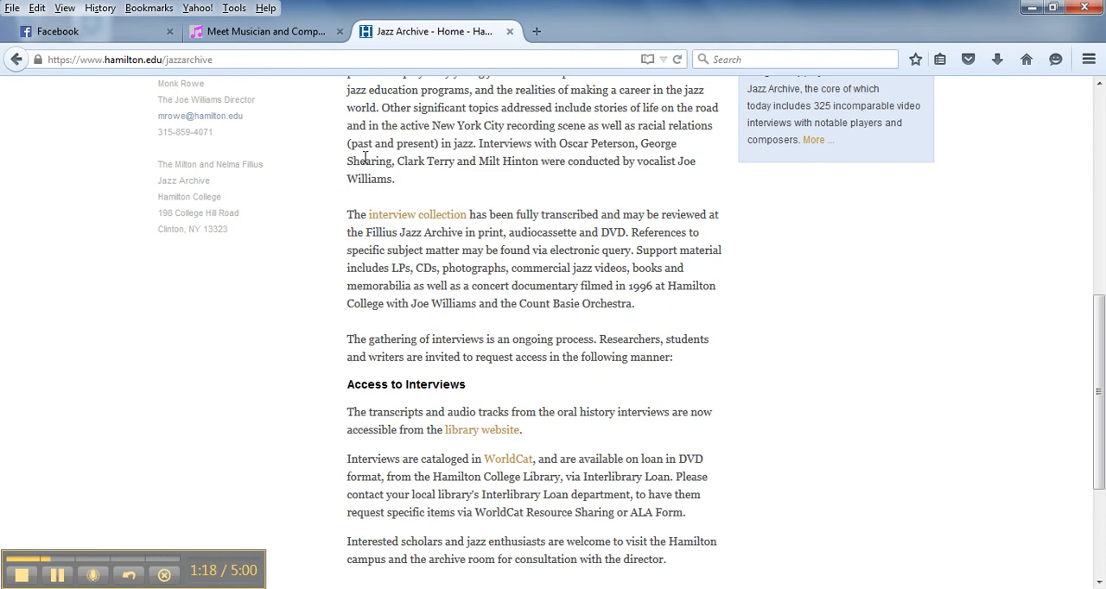
{"action": "mouse_move", "coordinate": [418, 214]}
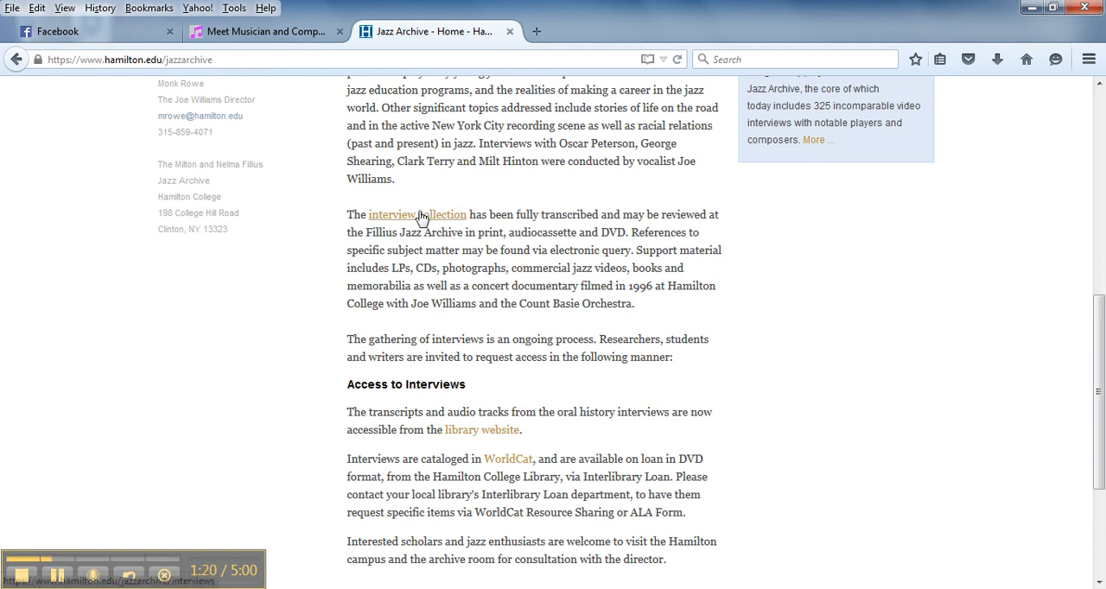
Follow the 'interview collection' link and scroll the list down to the H names
{"action": "left_click", "coordinate": [392, 214]}
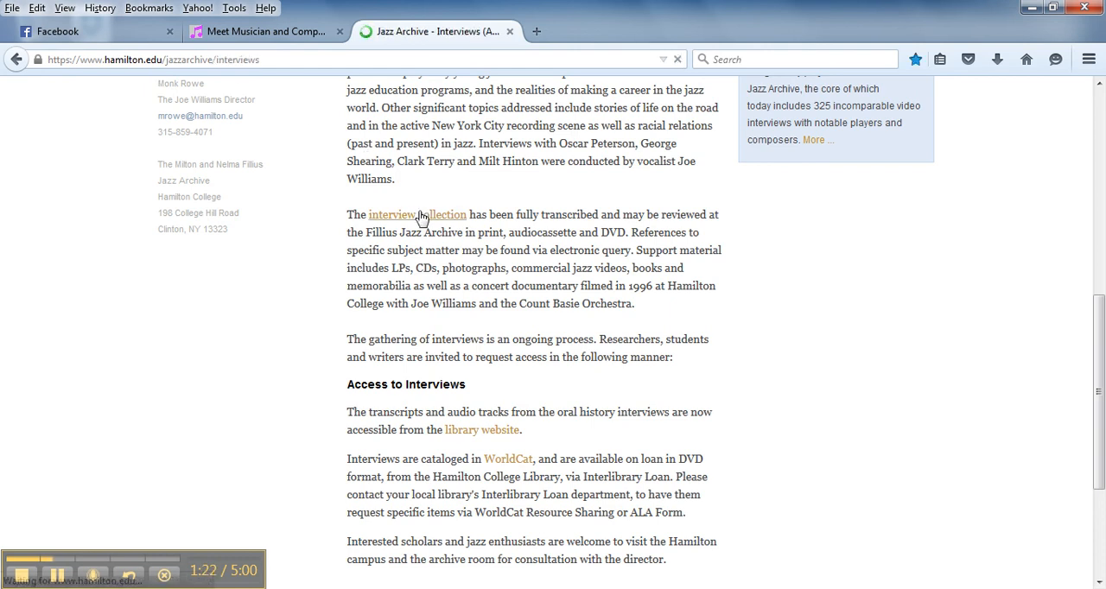
{"action": "left_click", "coordinate": [392, 214]}
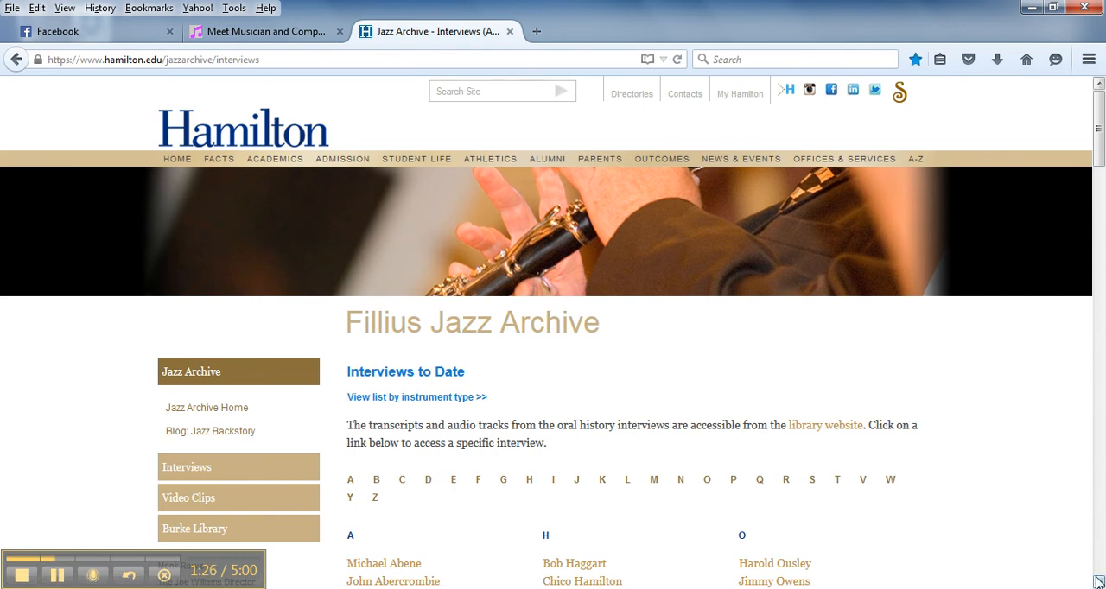
{"action": "scroll", "scroll_direction": "down", "scroll_amount": 3}
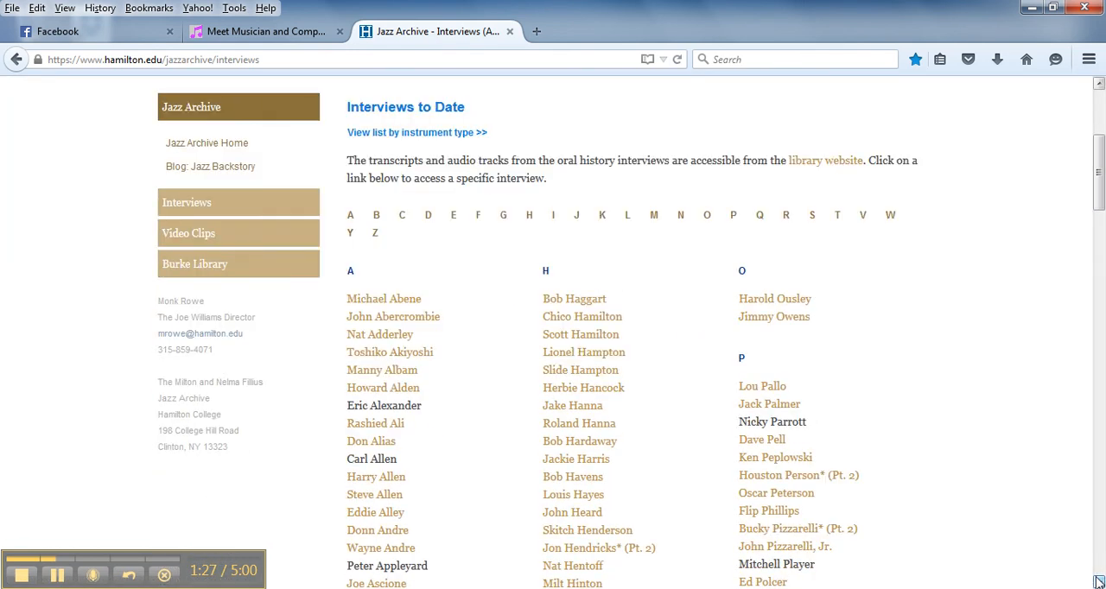
{"action": "scroll", "scroll_direction": "down", "scroll_amount": 3}
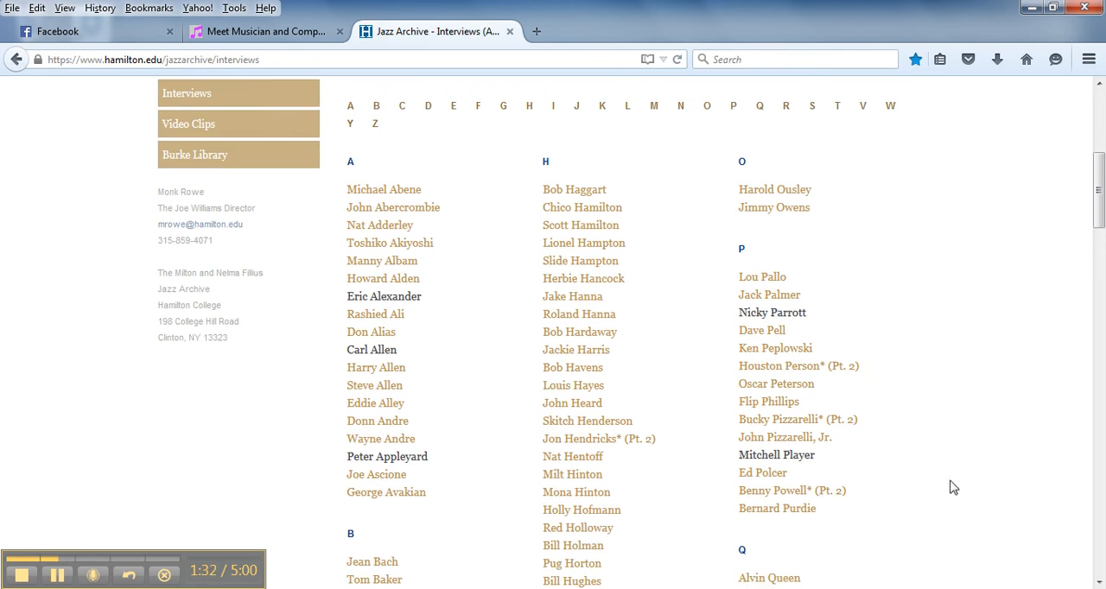
{"action": "mouse_move", "coordinate": [580, 261]}
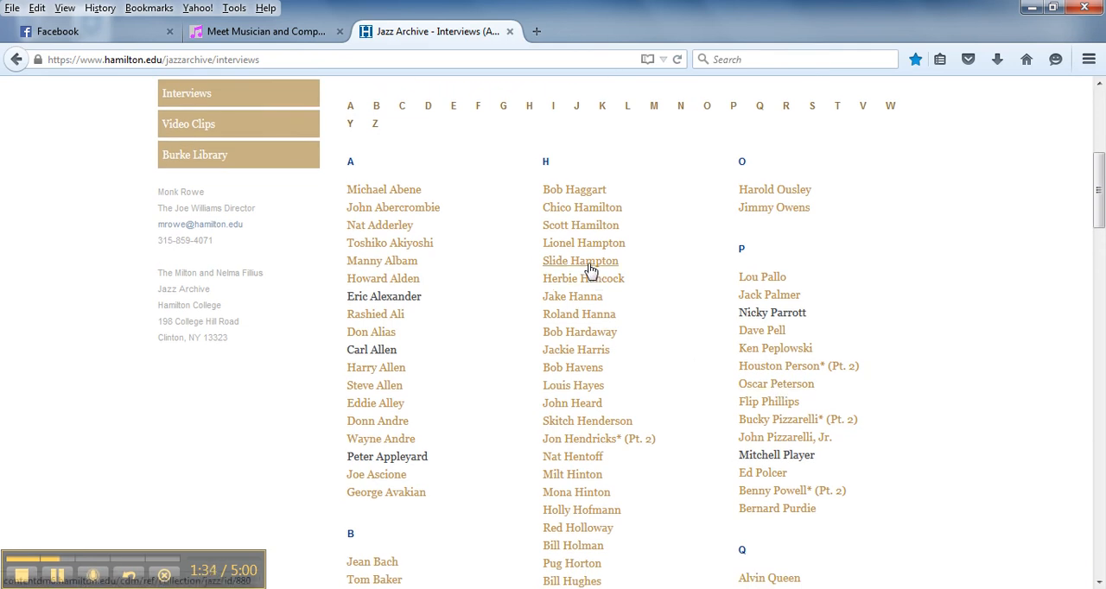
Open Slide Hampton's interview record and scroll through its 26-page transcript item
{"action": "left_click", "coordinate": [580, 260]}
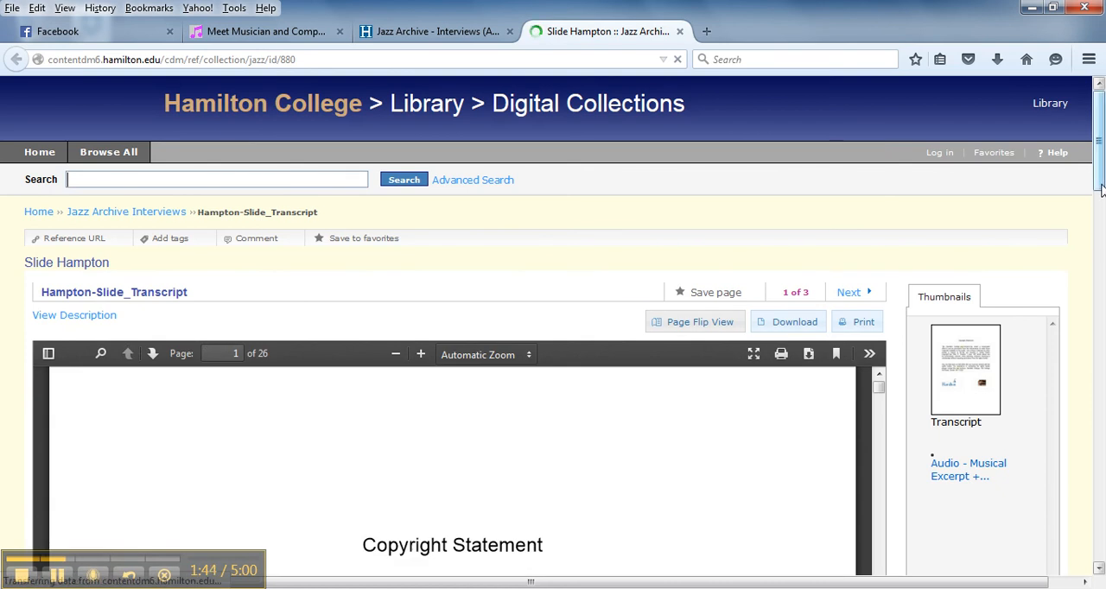
{"action": "scroll", "scroll_direction": "down", "scroll_amount": 3}
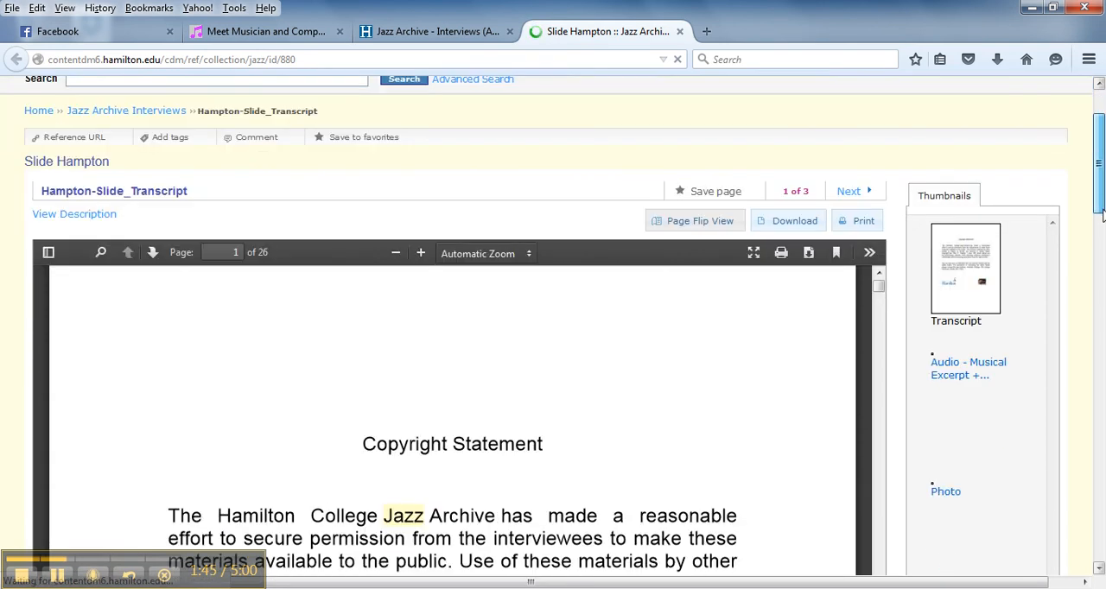
{"action": "scroll", "scroll_direction": "down", "scroll_amount": 3}
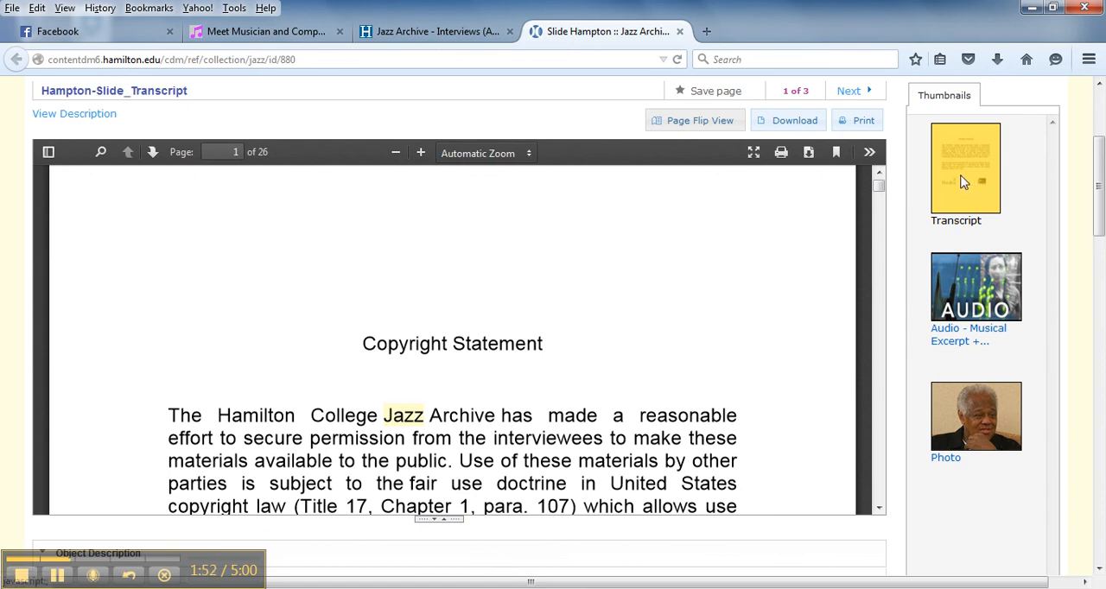
{"action": "mouse_move", "coordinate": [977, 447]}
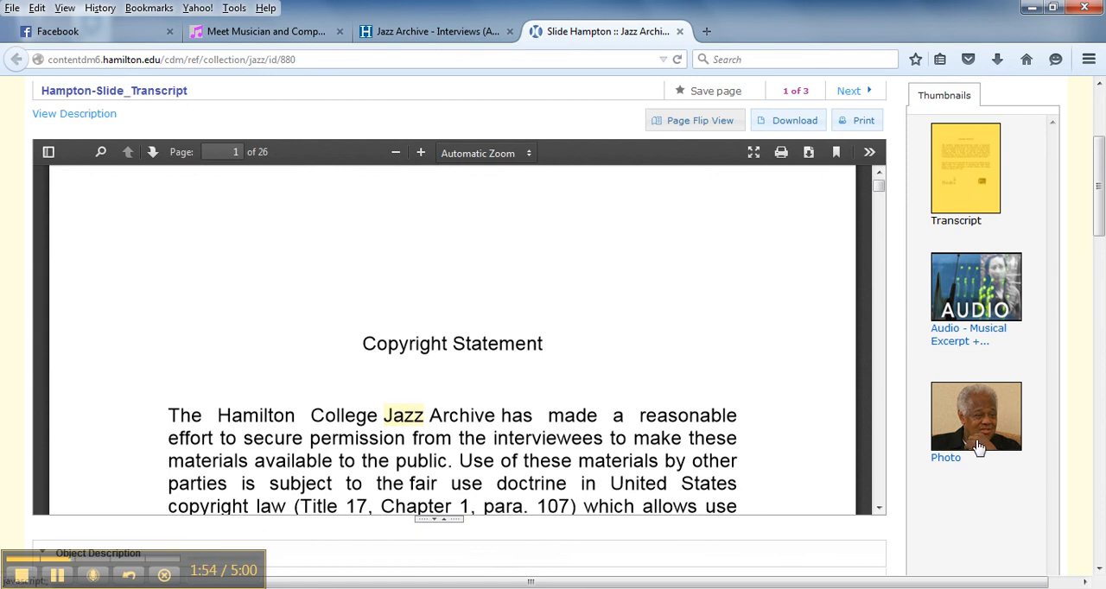
{"action": "mouse_move", "coordinate": [967, 375]}
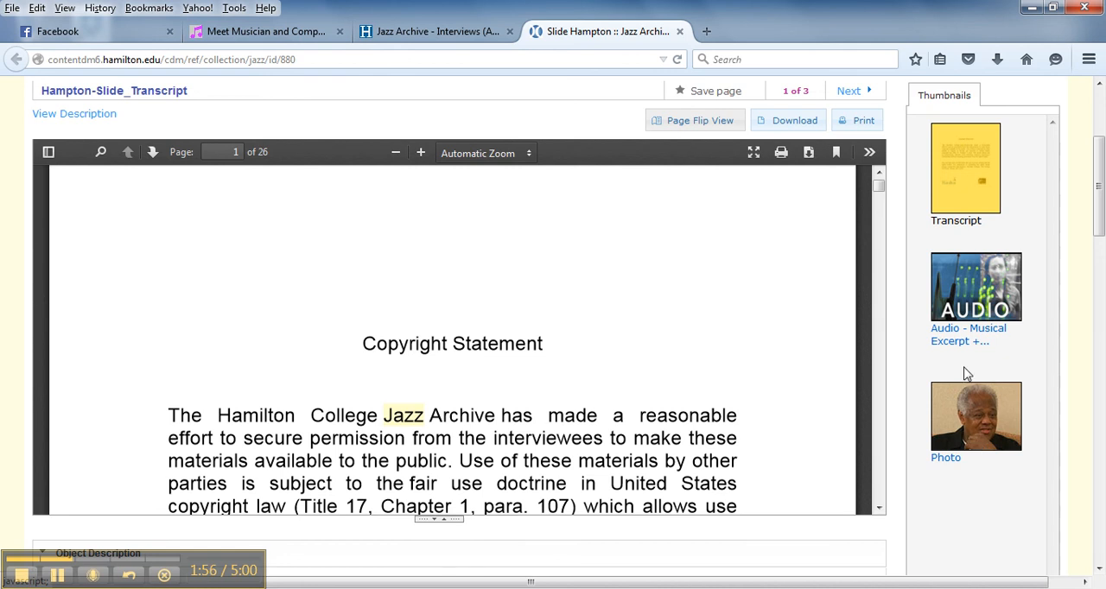
{"action": "mouse_move", "coordinate": [955, 335]}
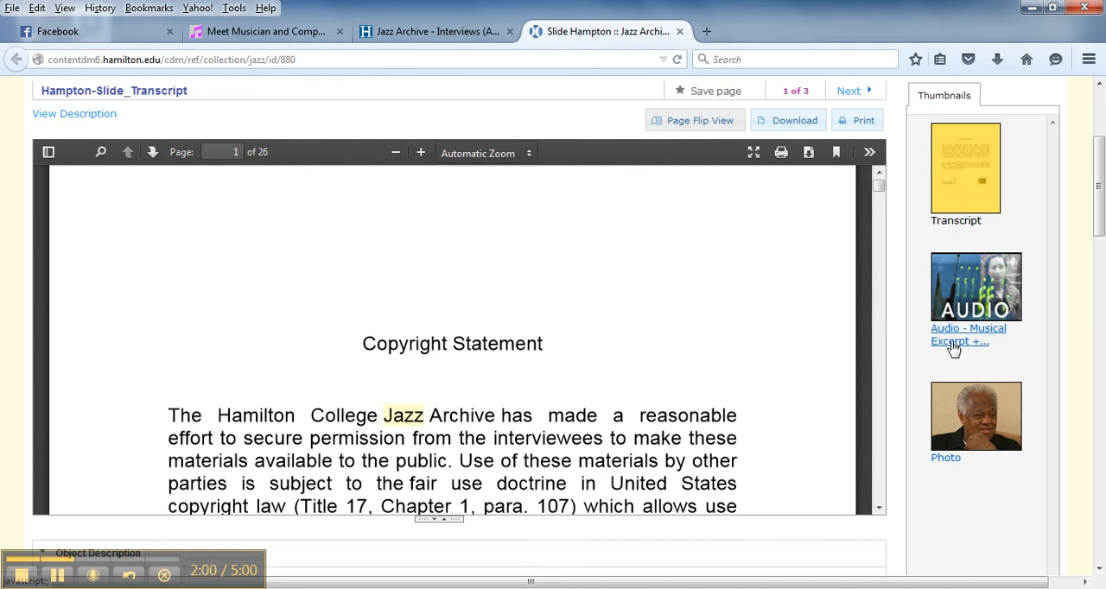
{"action": "mouse_move", "coordinate": [935, 314]}
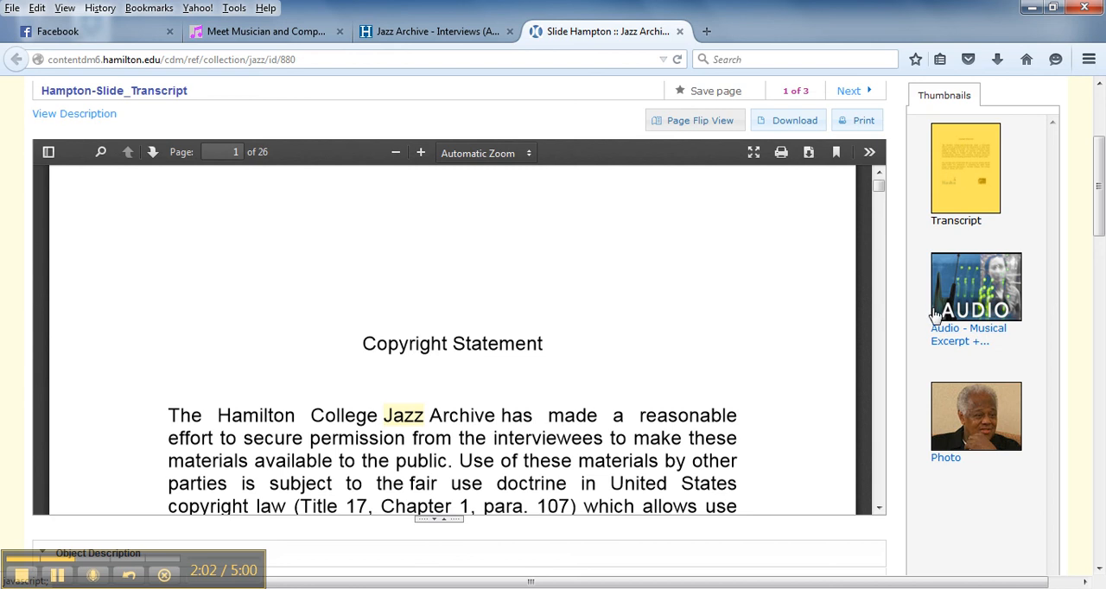
{"action": "mouse_move", "coordinate": [943, 335]}
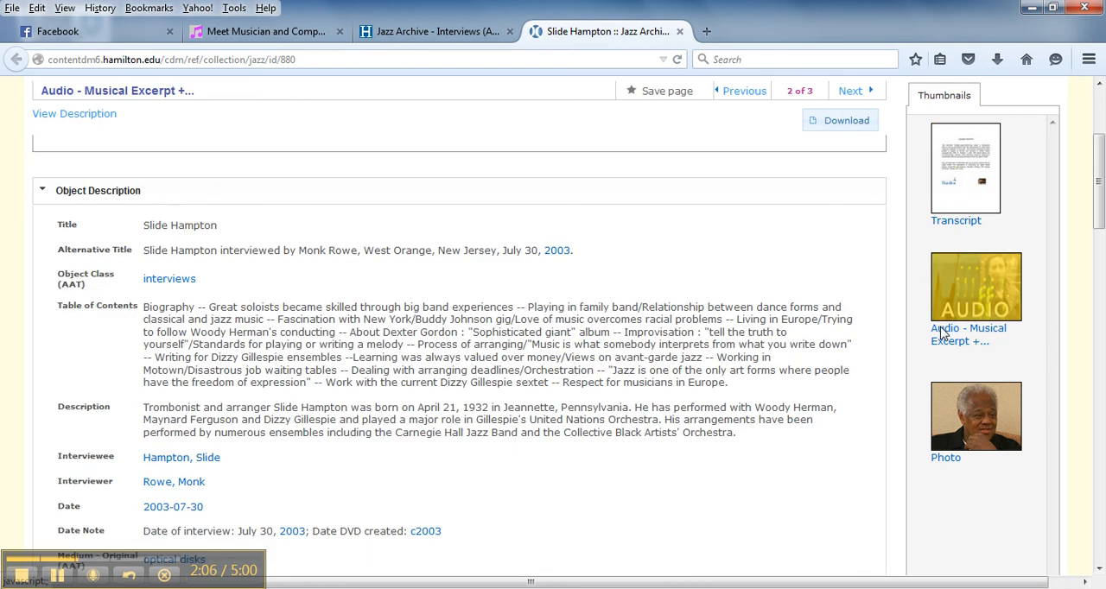
Select the audio excerpt thumbnail and scroll up to the Hampton-Slide_audio player
{"action": "left_click", "coordinate": [975, 287]}
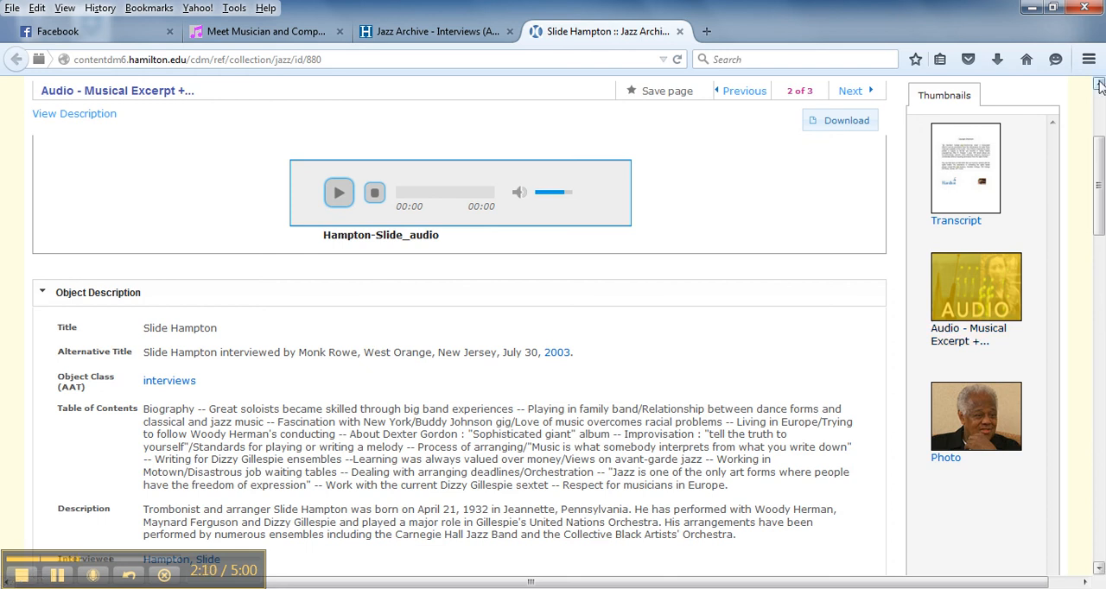
{"action": "scroll", "scroll_direction": "up", "scroll_amount": 3}
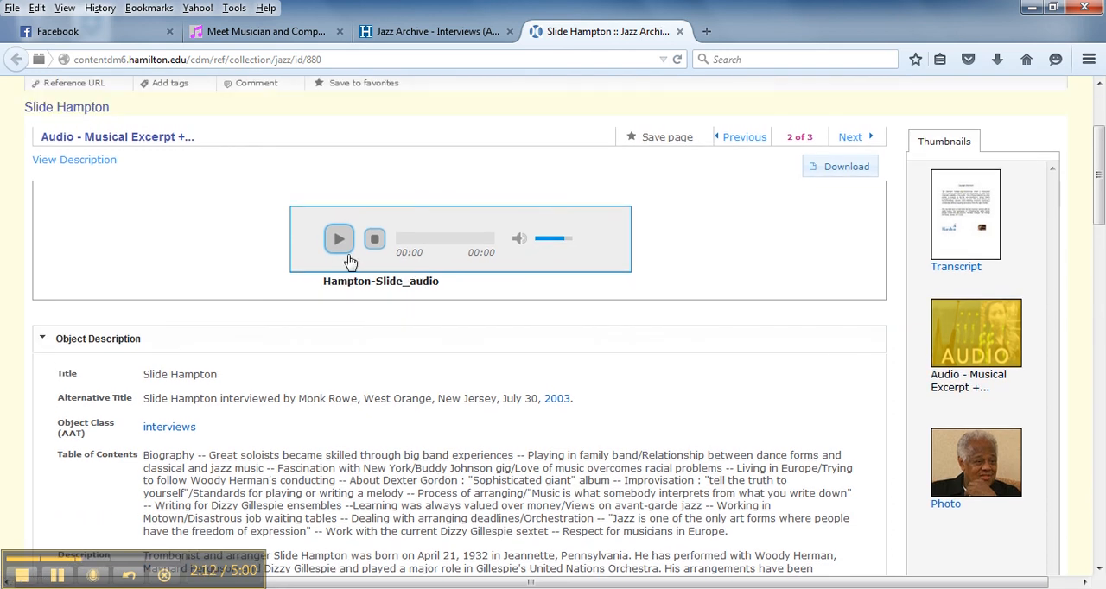